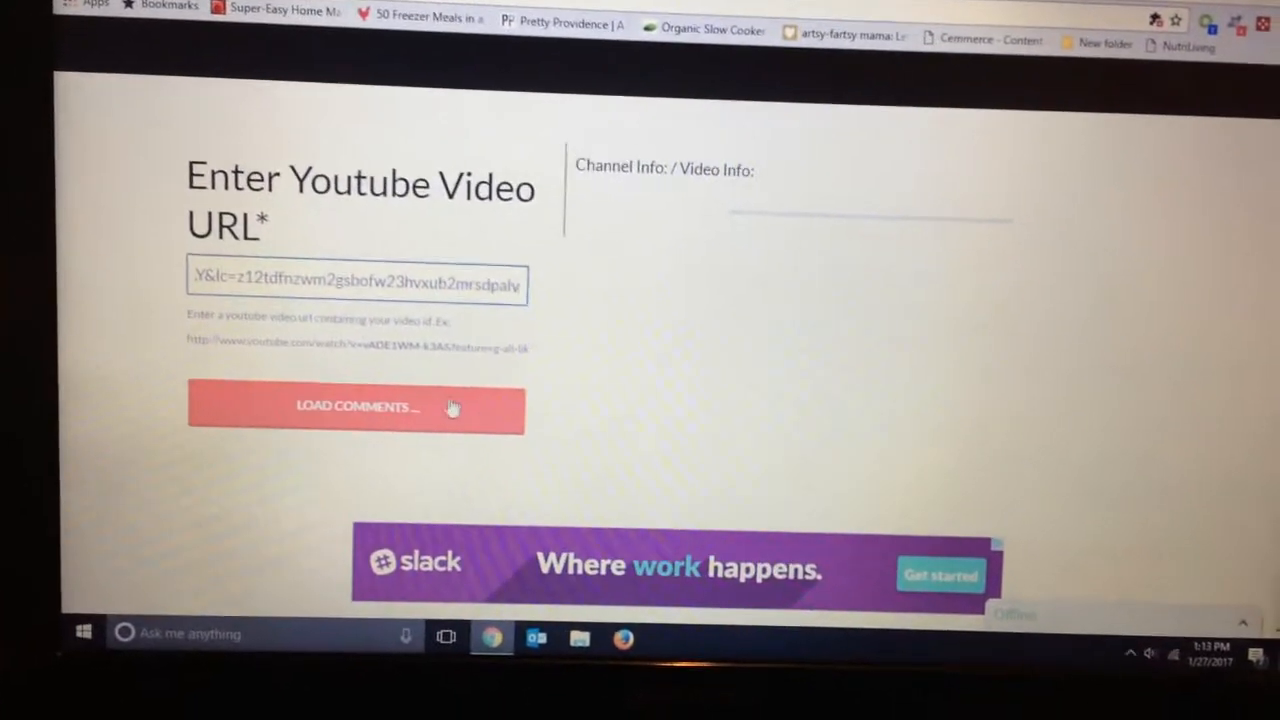
# Step: Load the Valentine's Day giveaway video's comments and draw a random winning comment
pyautogui.click(349, 406)
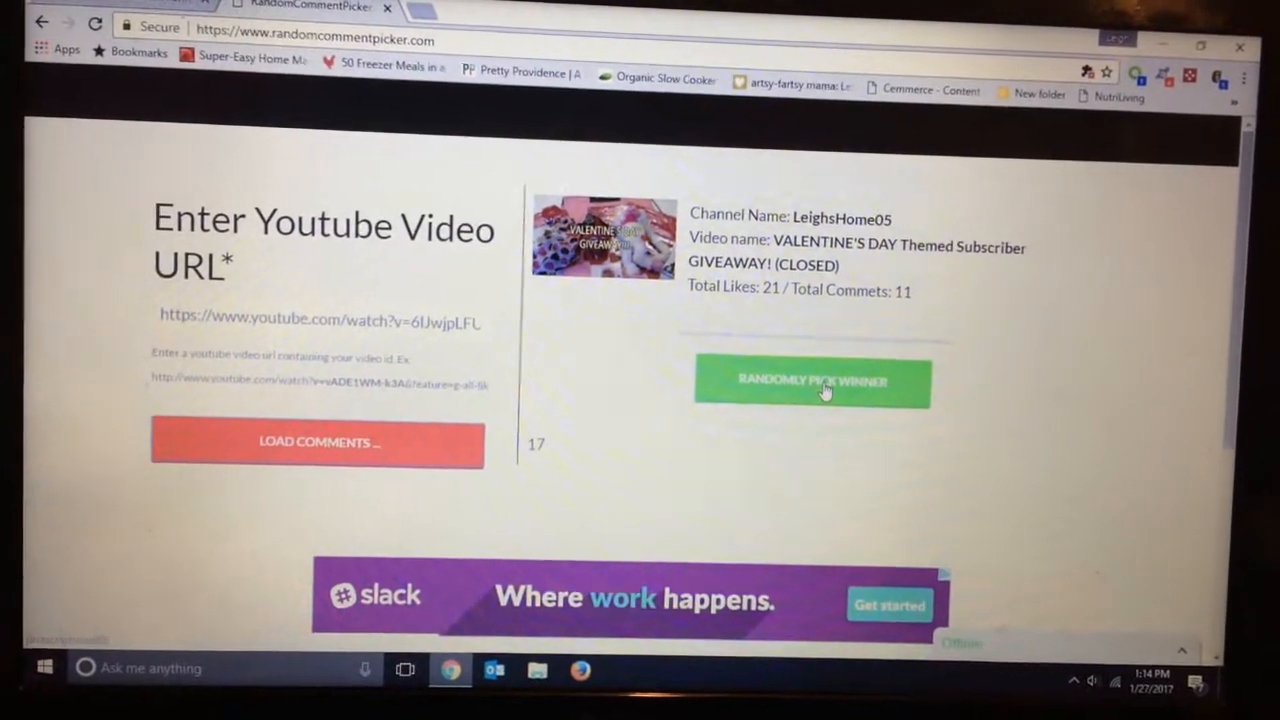
pyautogui.click(812, 381)
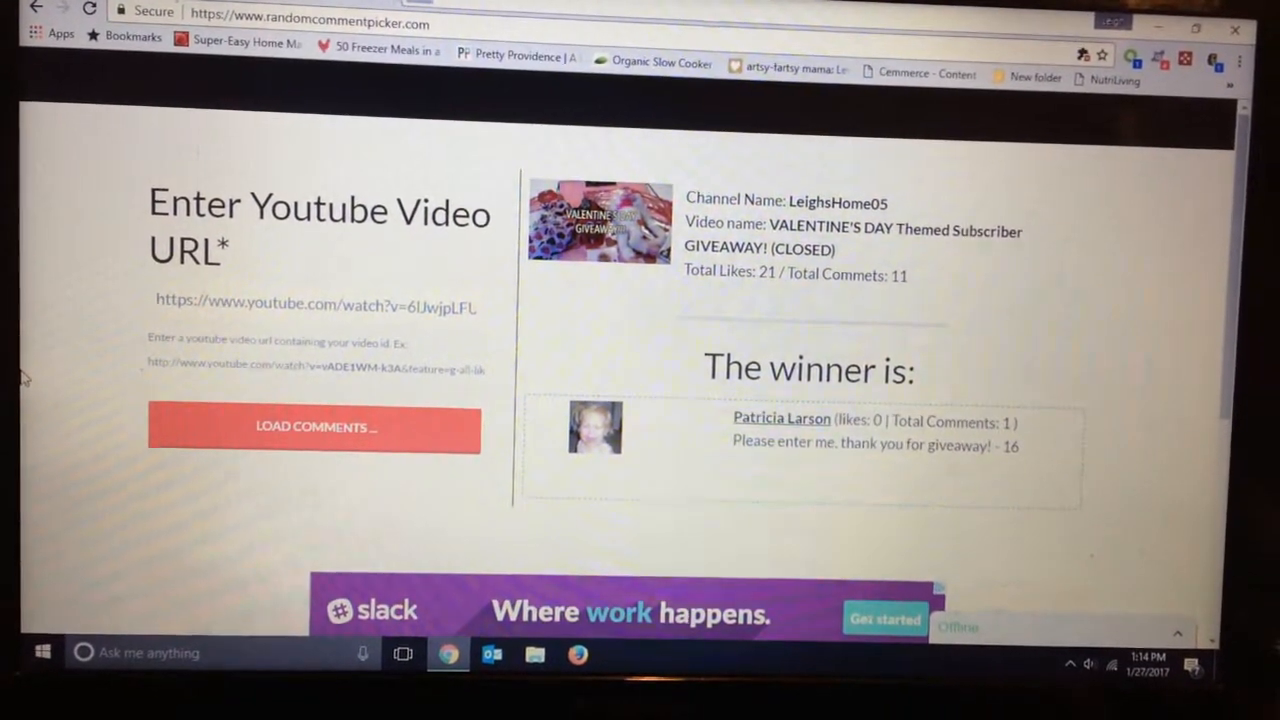